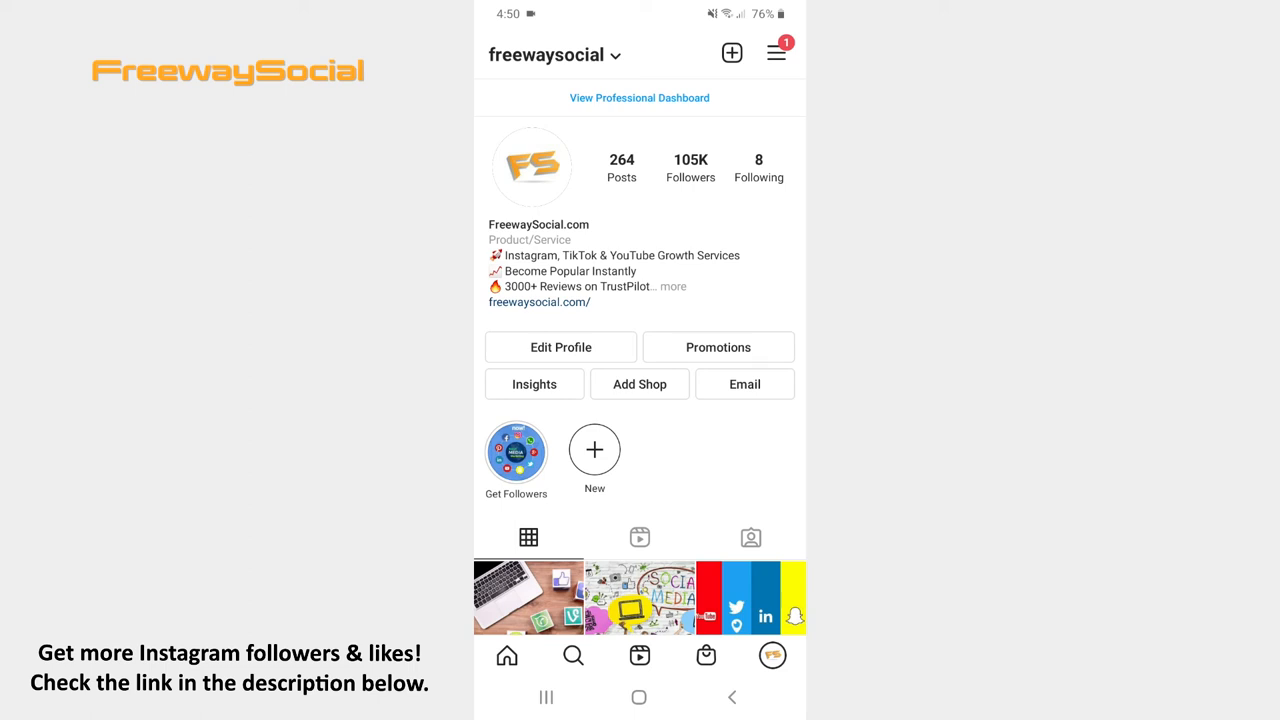
Open the Create New menu from the freewaysocial profile.
click(594, 449)
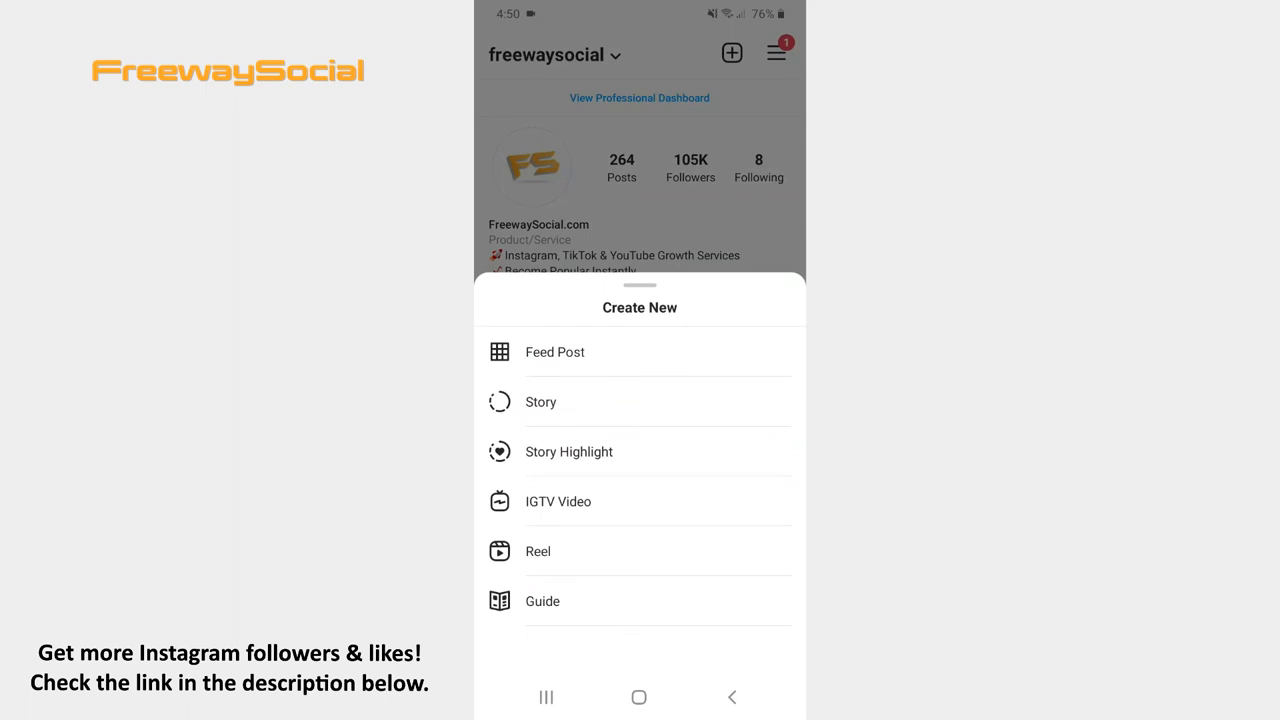
Start a new Story draft using the woman-reaching-from-phone illustration.
click(541, 402)
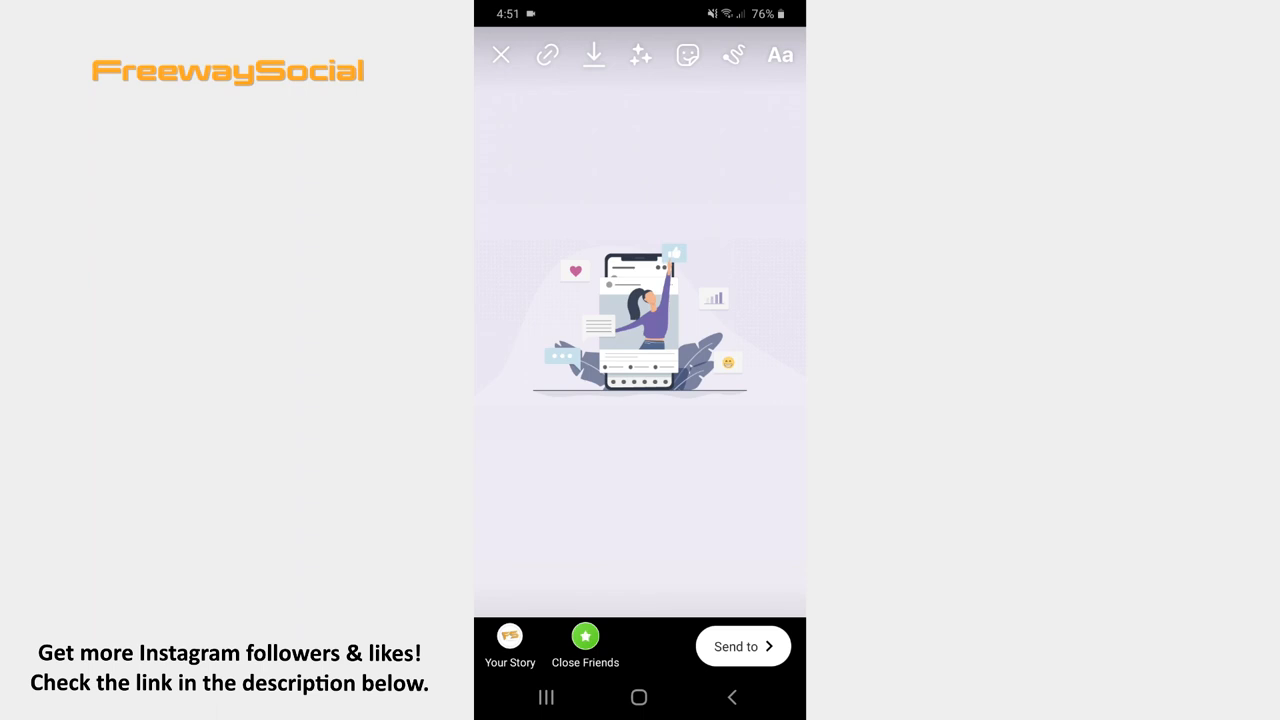
Add animated typewriter-font text reading 'Social media is not…' over the illustration.
click(779, 55)
text(Social media is not a media. The key is to listen, engage, and build relationships.)
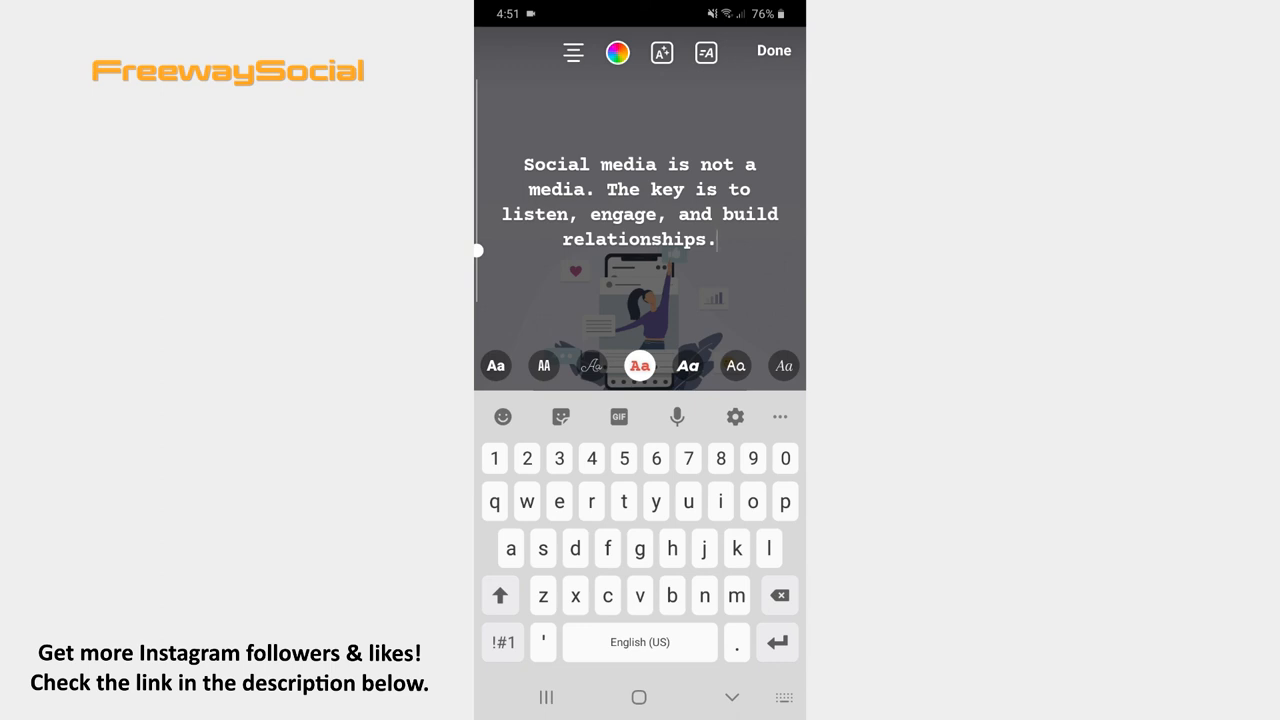
scroll(left, 3)
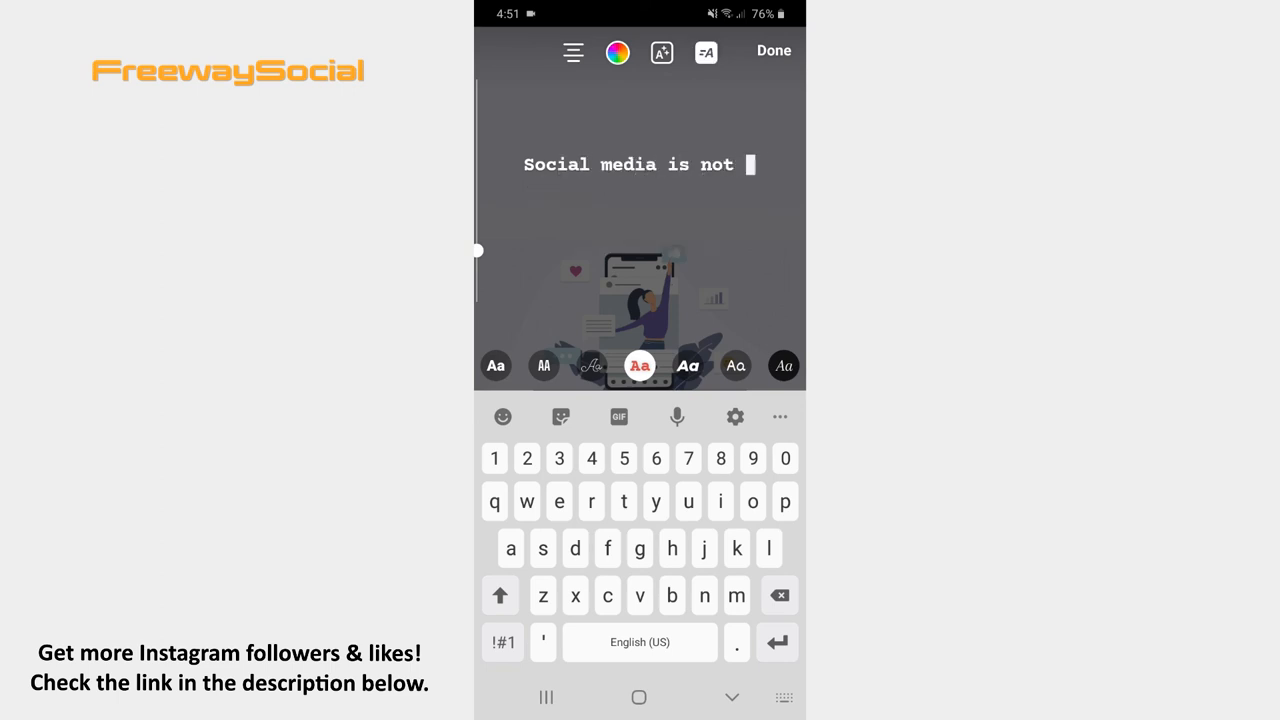
Recolour the 'The key is to listen, engage, and build relationships' quote pale pink.
text(a media. The key is to list)
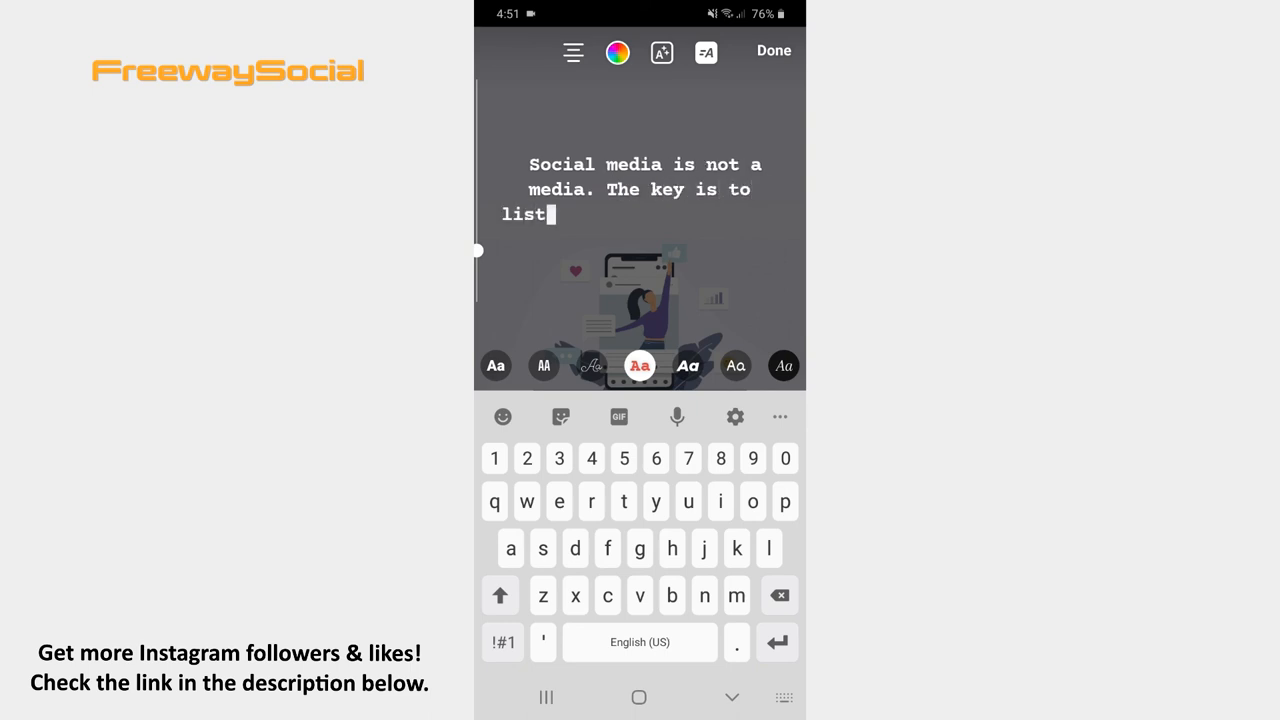
text(en, engage, and build relationships.)
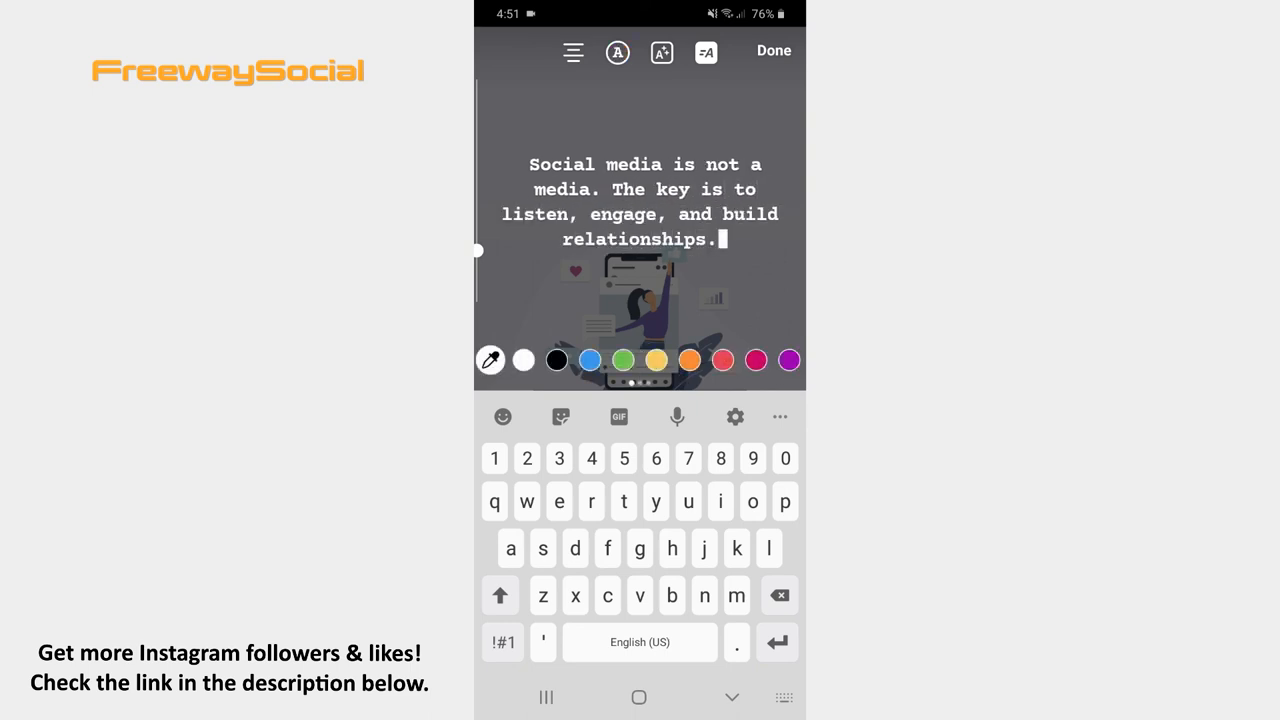
click(788, 360)
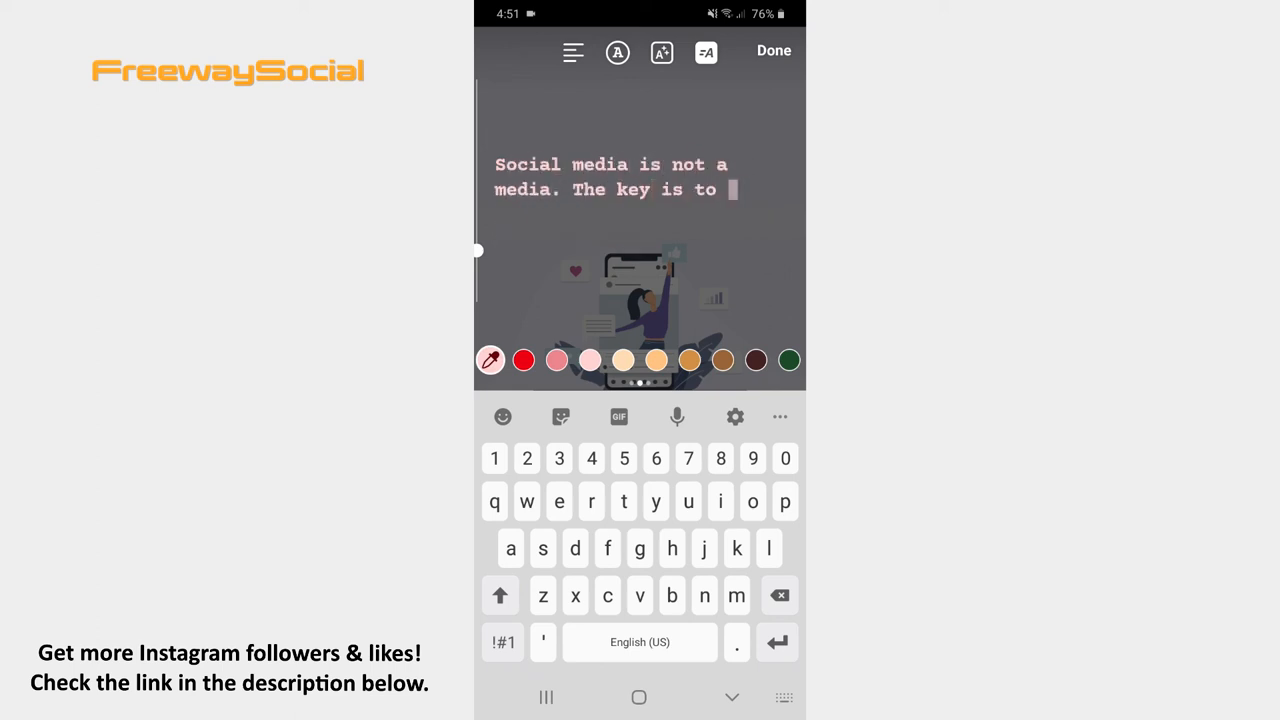
text(listen, engage, and build r)
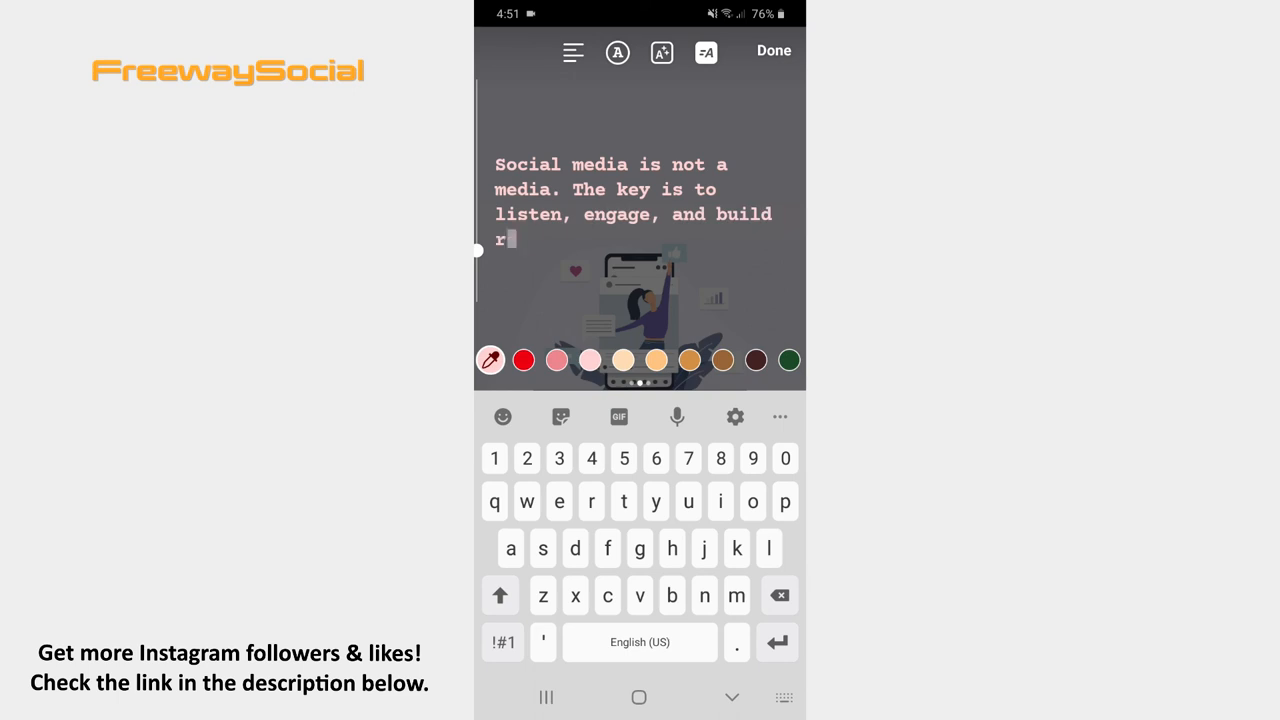
Place the finished pink quote below the illustration and open the Send to sheet.
click(772, 51)
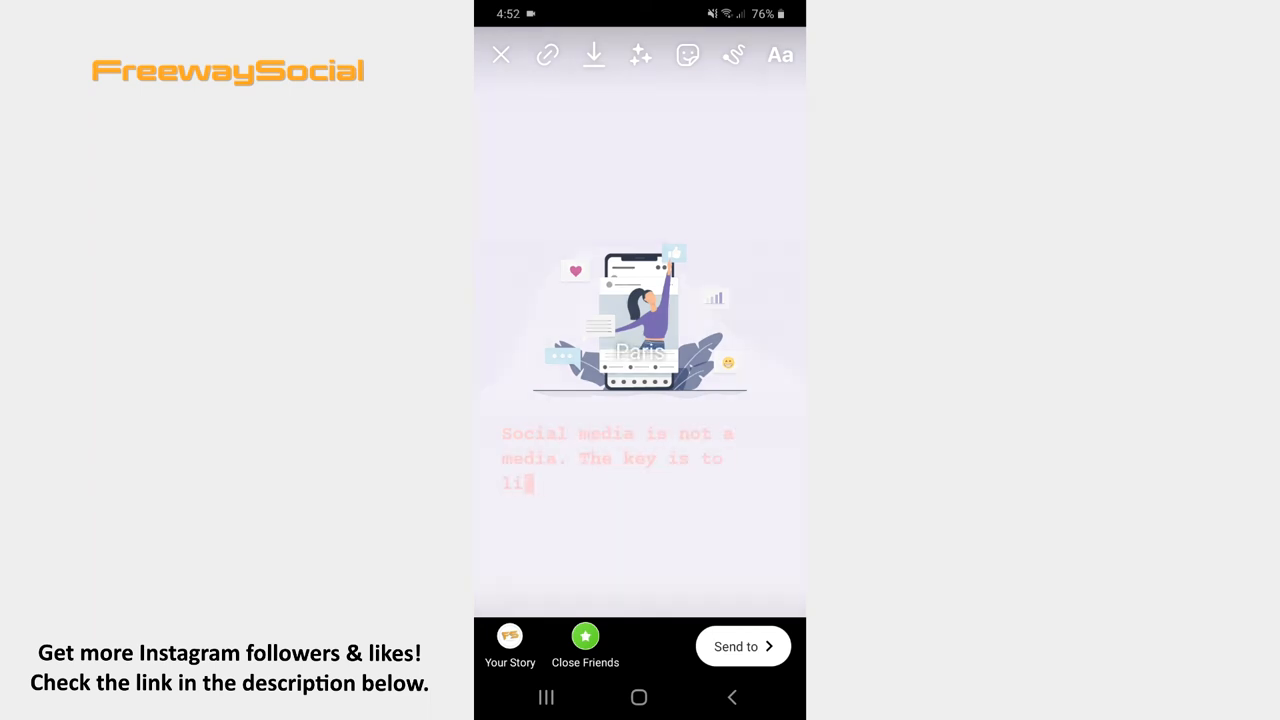
text(listen, engage, and build re)
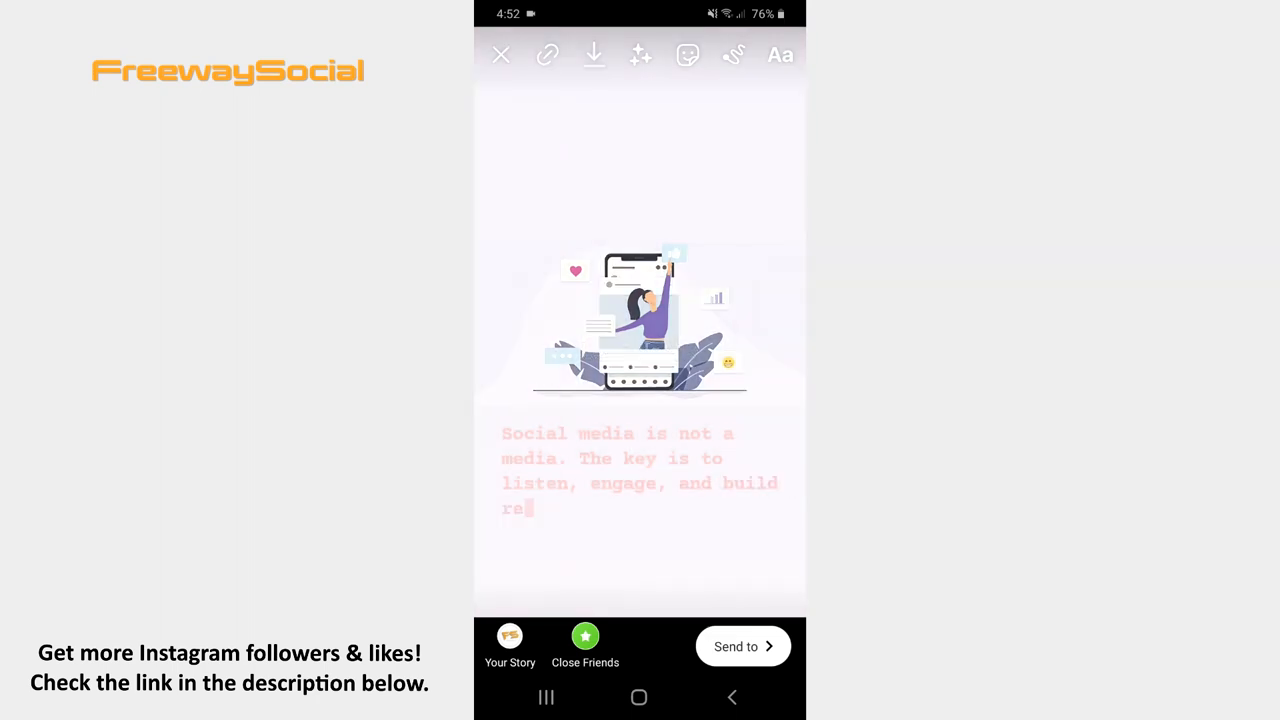
text(lationships.)
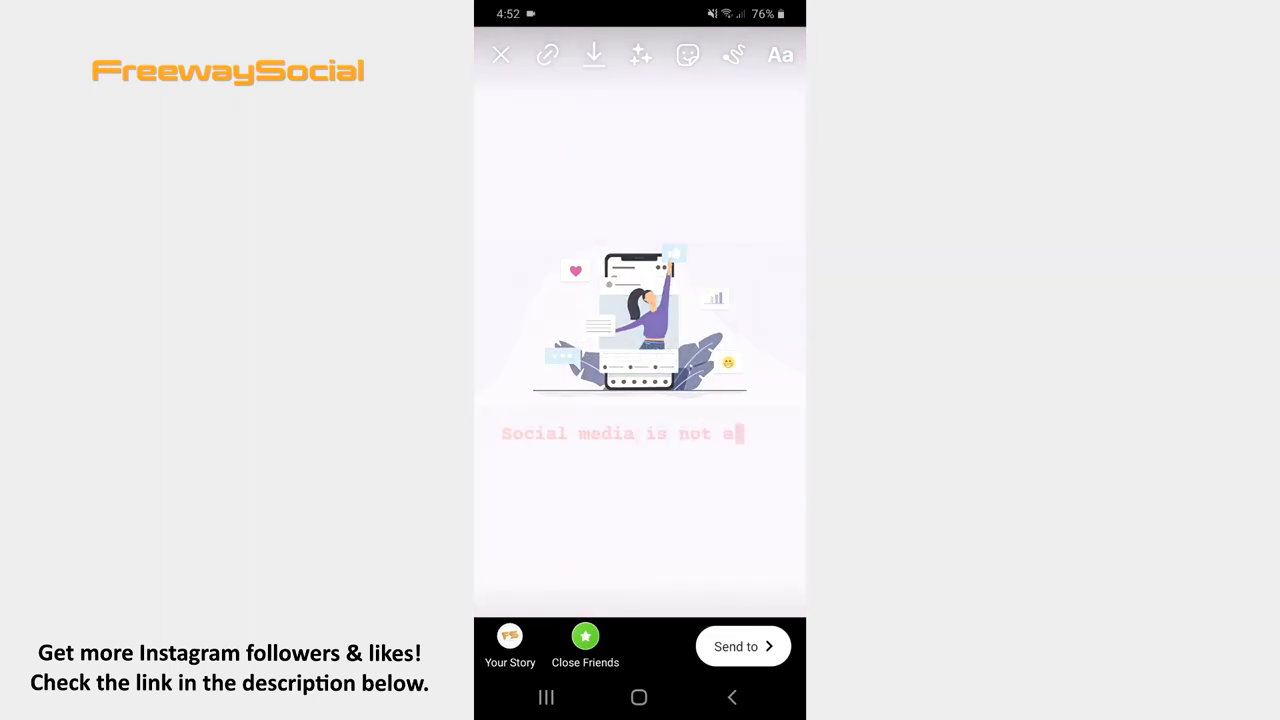
text(media. The key is to listen, engage, and build relati)
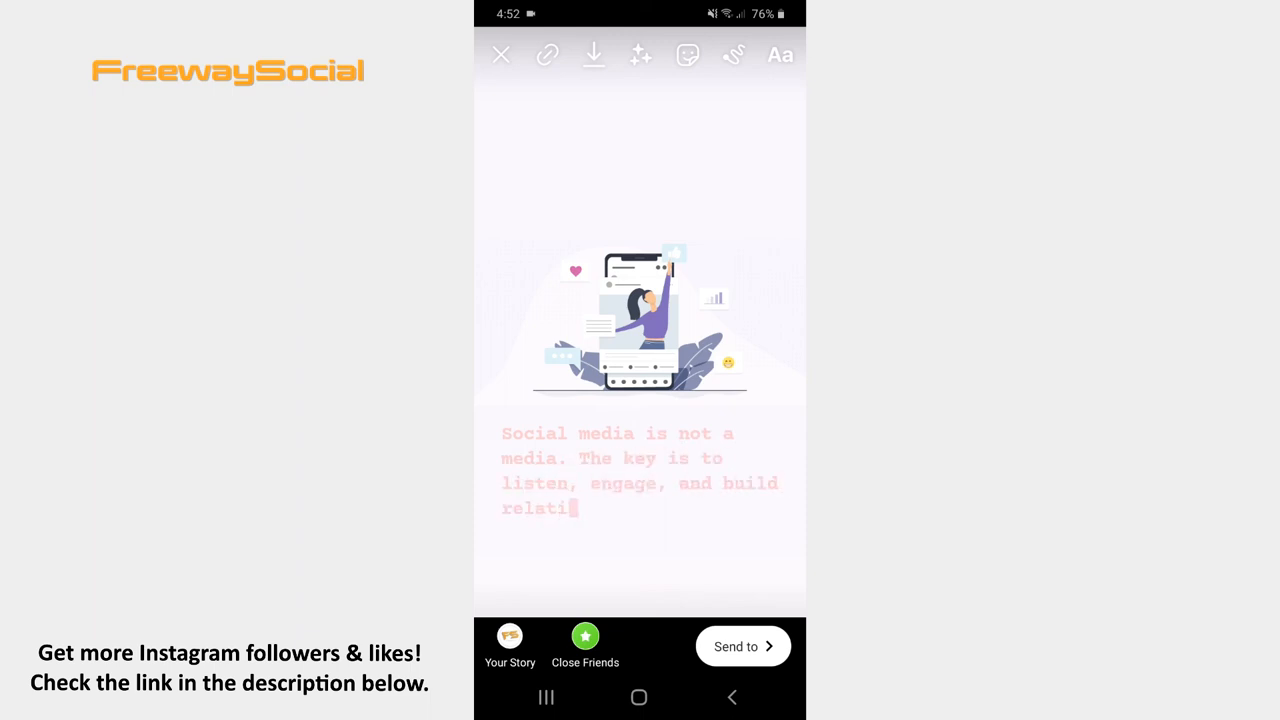
click(735, 646)
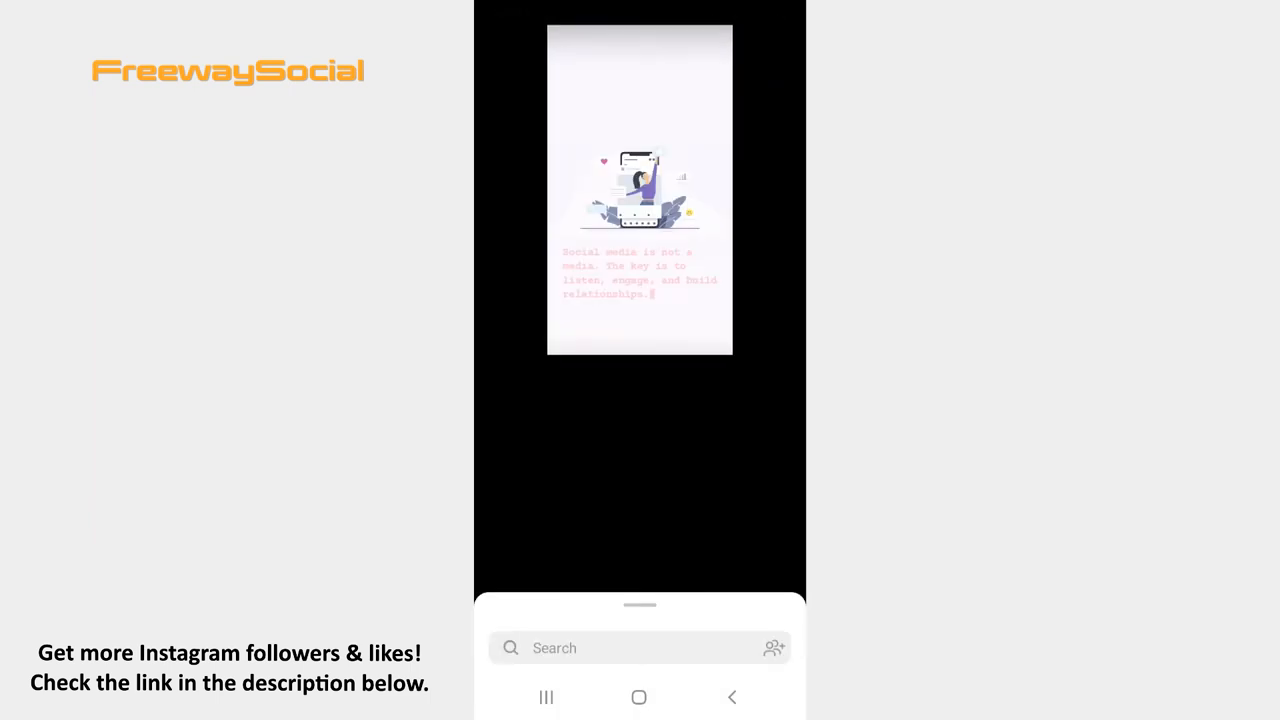